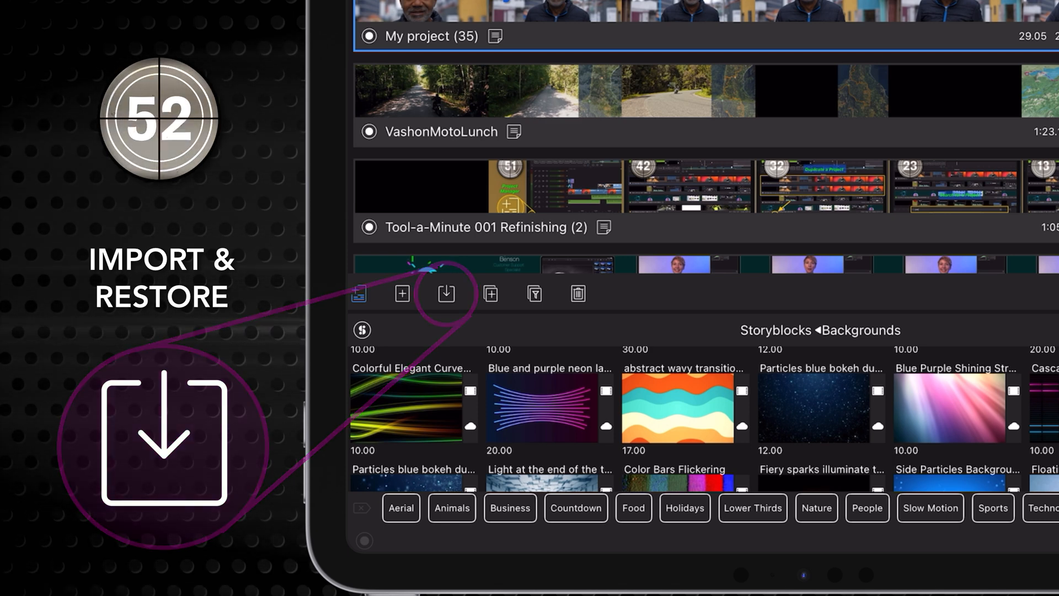
Bring up the Import Project Sources list from the Project Manager.
left_click(446, 294)
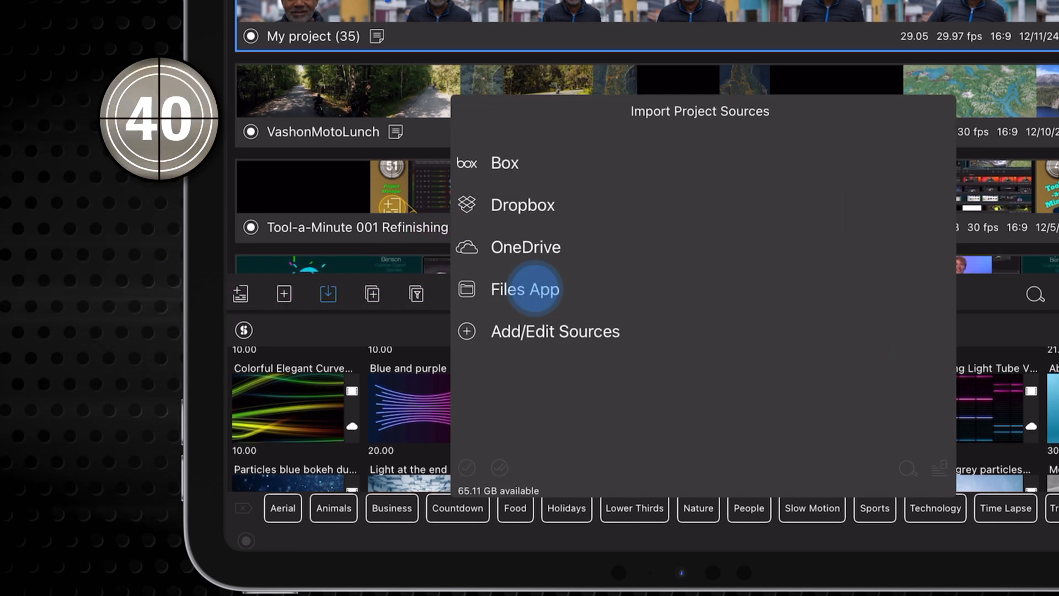
Browse Files App to the backups folder and open VashonMotoLunch.lfpackage.
left_click(524, 290)
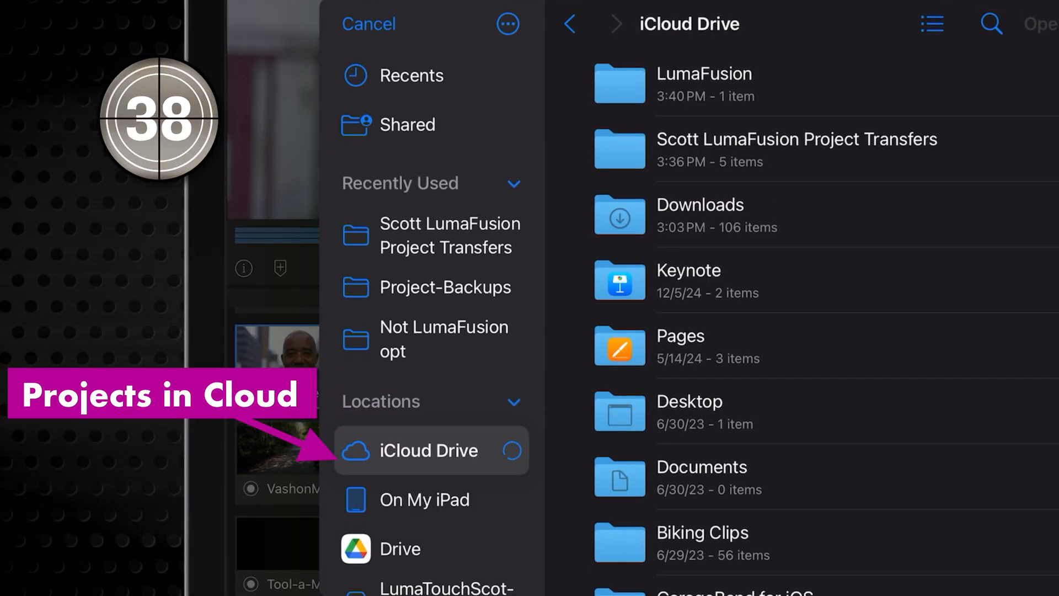
left_click(424, 498)
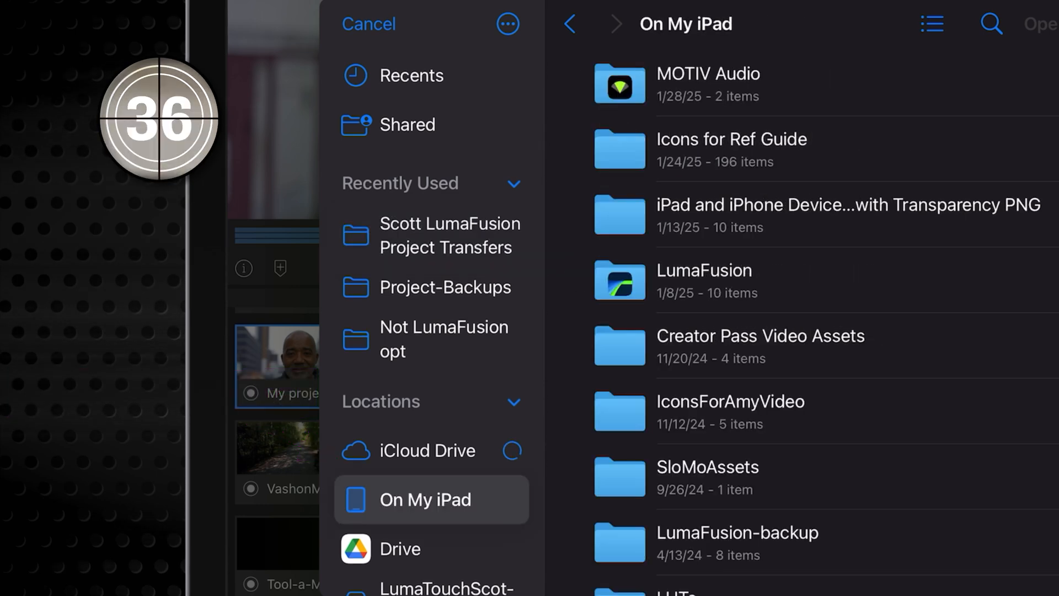
left_click(430, 404)
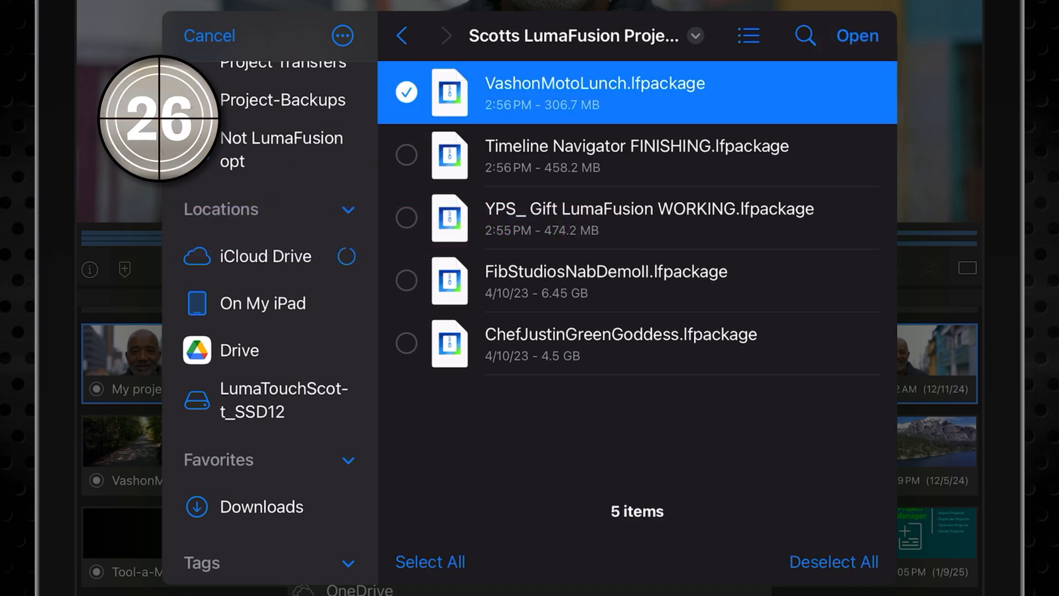
left_click(856, 35)
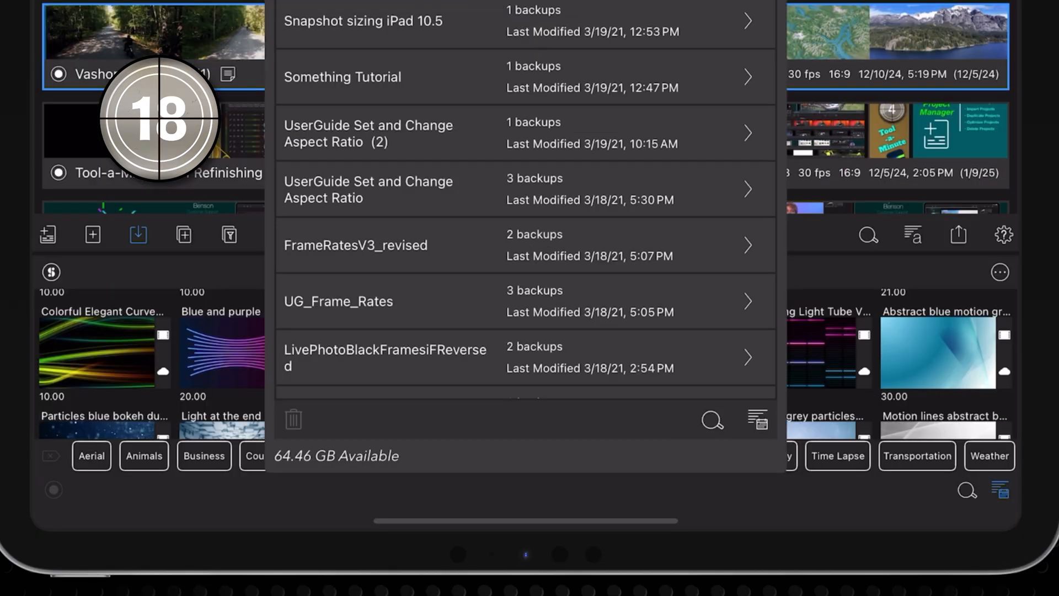
Restore the 12/5/24 VashonMotoLunch backup as new project VashonMotoLunch (2) and confirm.
left_click(757, 418)
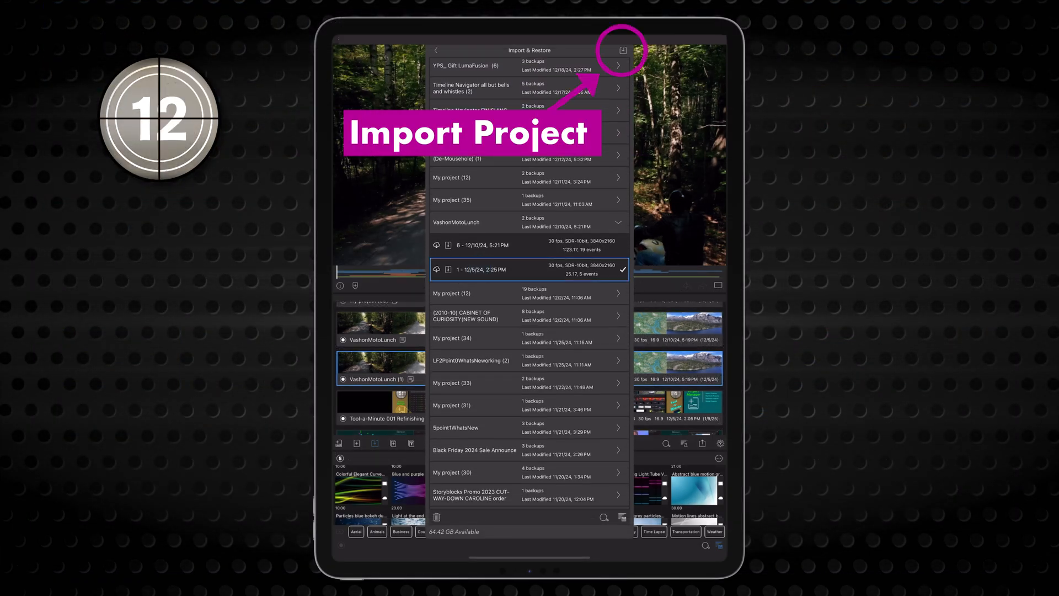
left_click(615, 50)
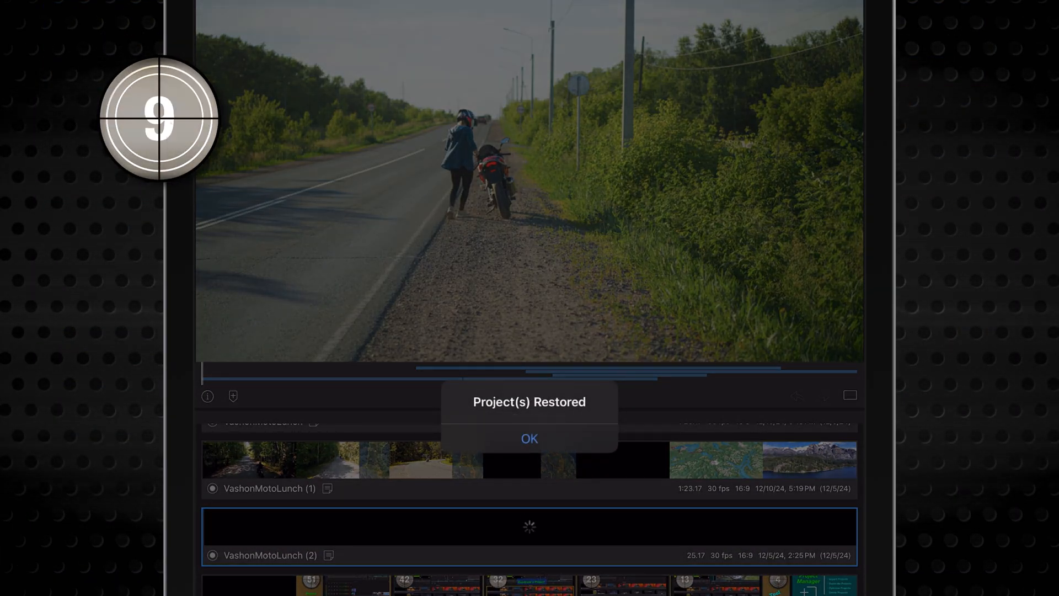
left_click(529, 438)
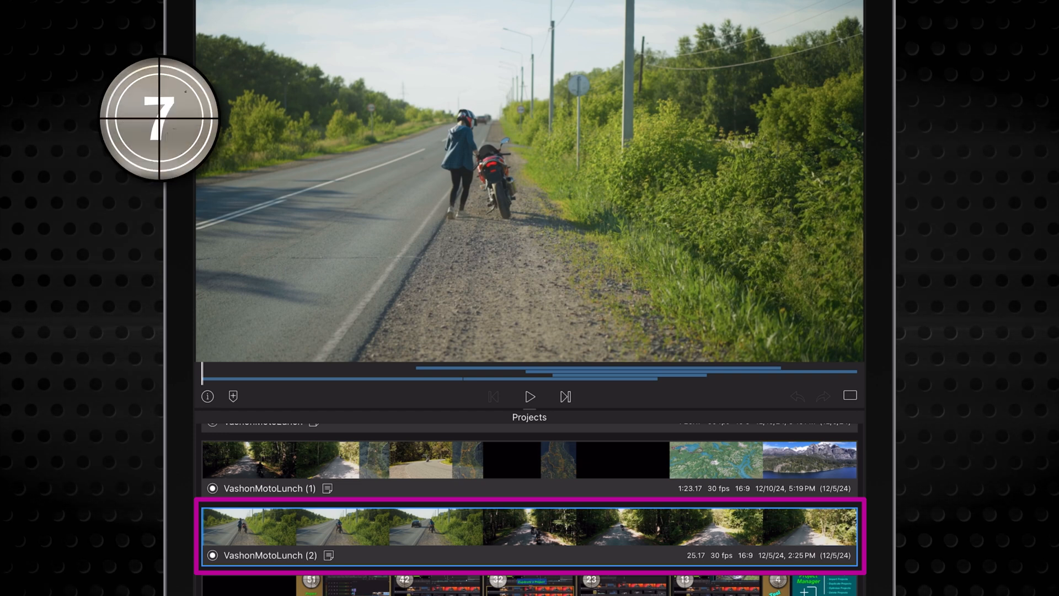